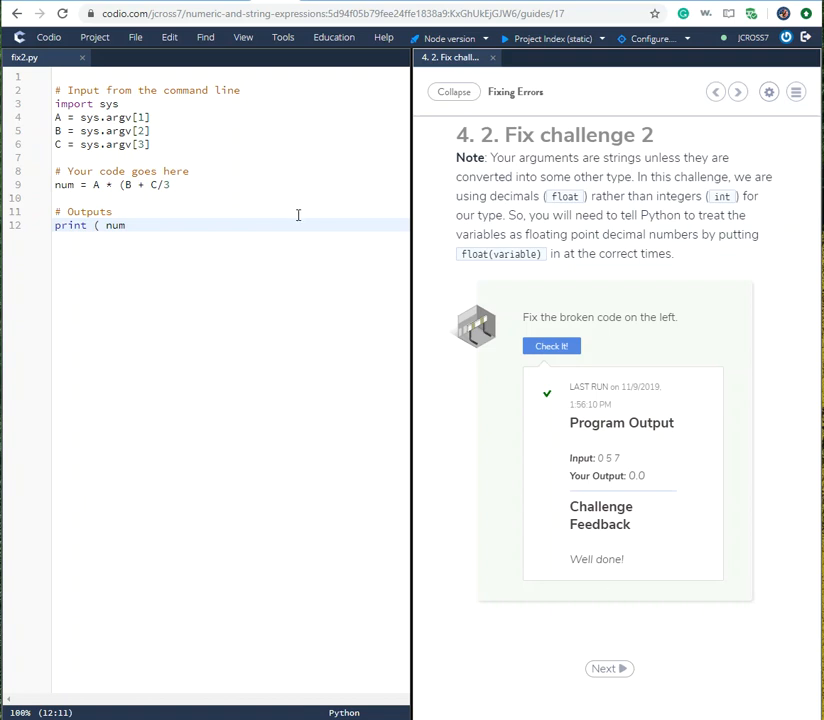
mouse_move(356, 178)
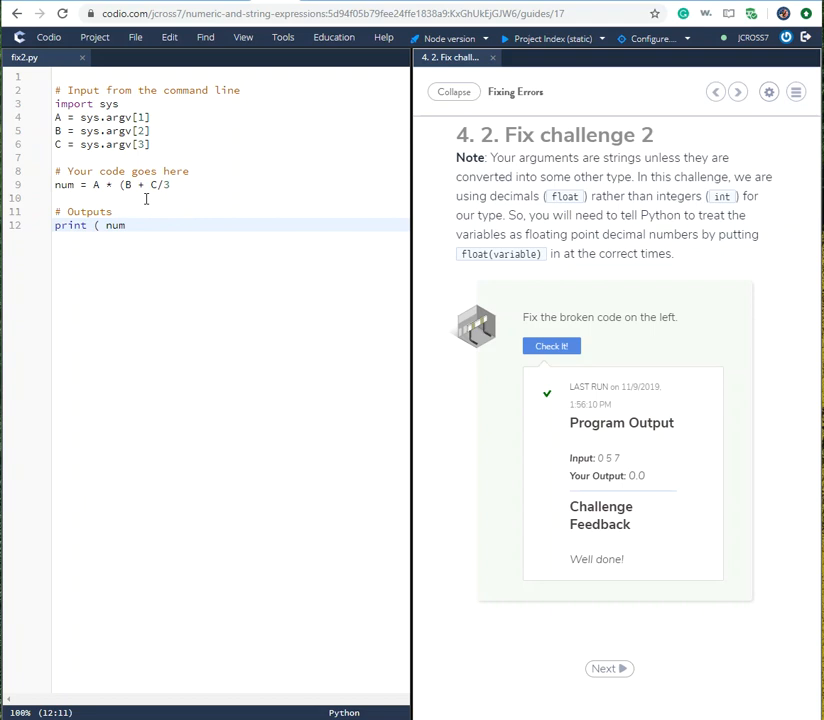
mouse_move(148, 198)
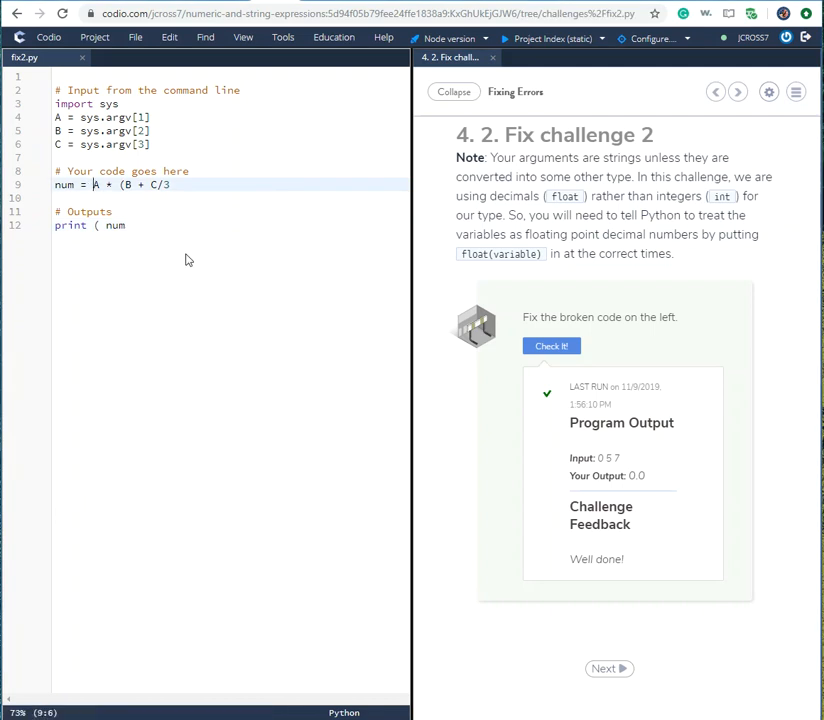
Wrap A, B and C on line 9 in float() so num adds float(A) + (float(B) + float(C)/3.
type("float(A")
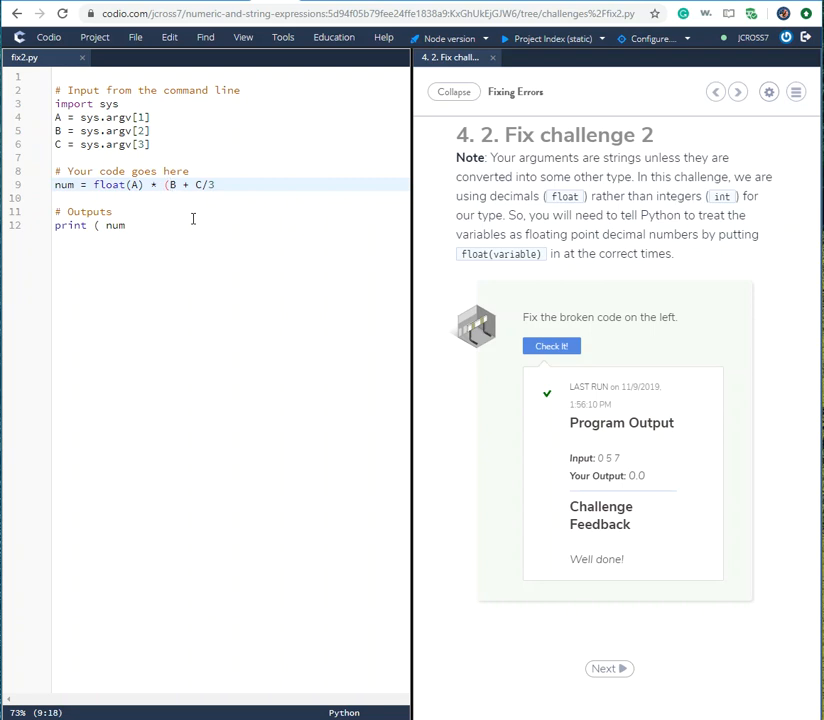
type("float(")
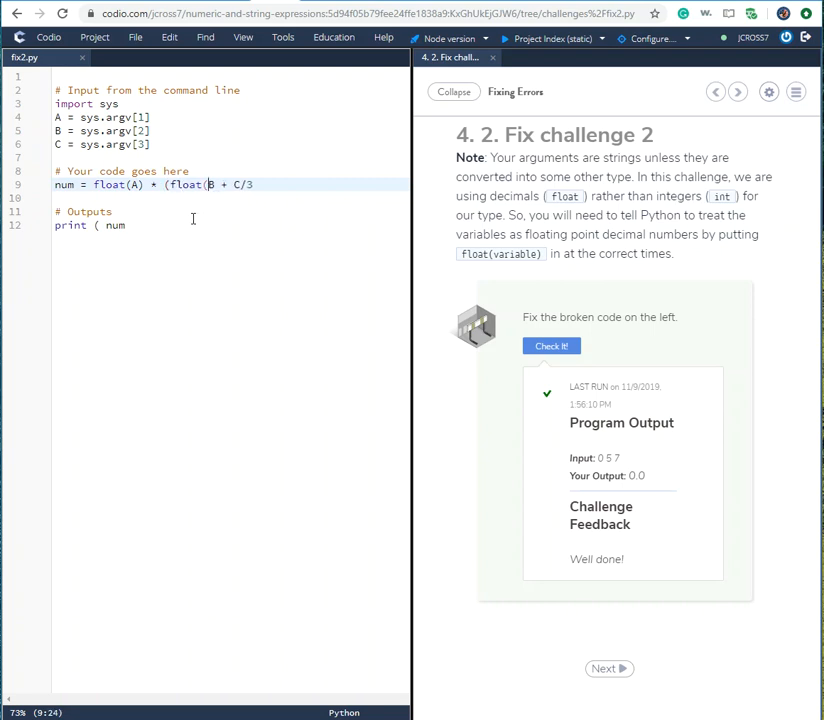
type(")")
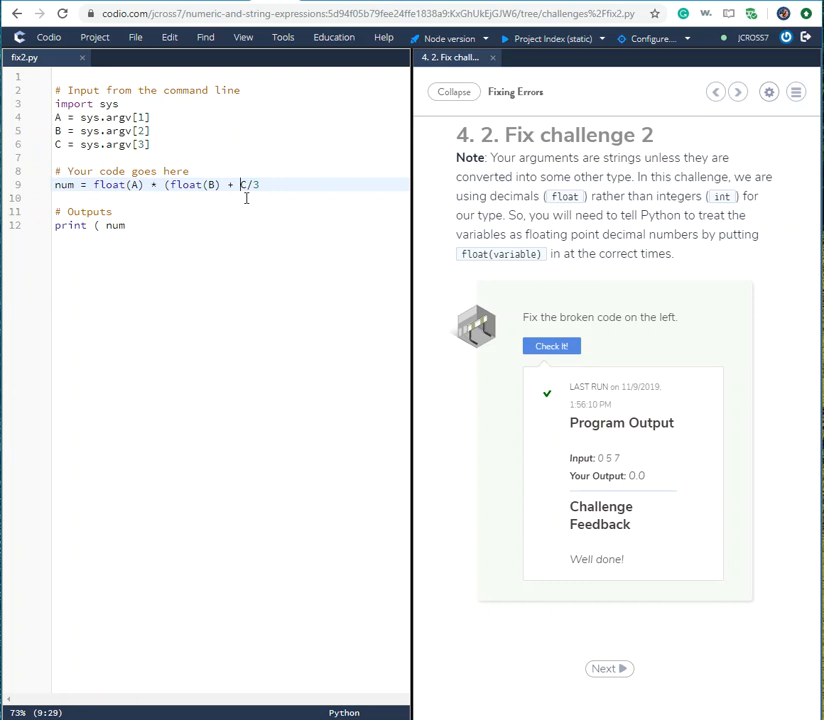
type("float(C")
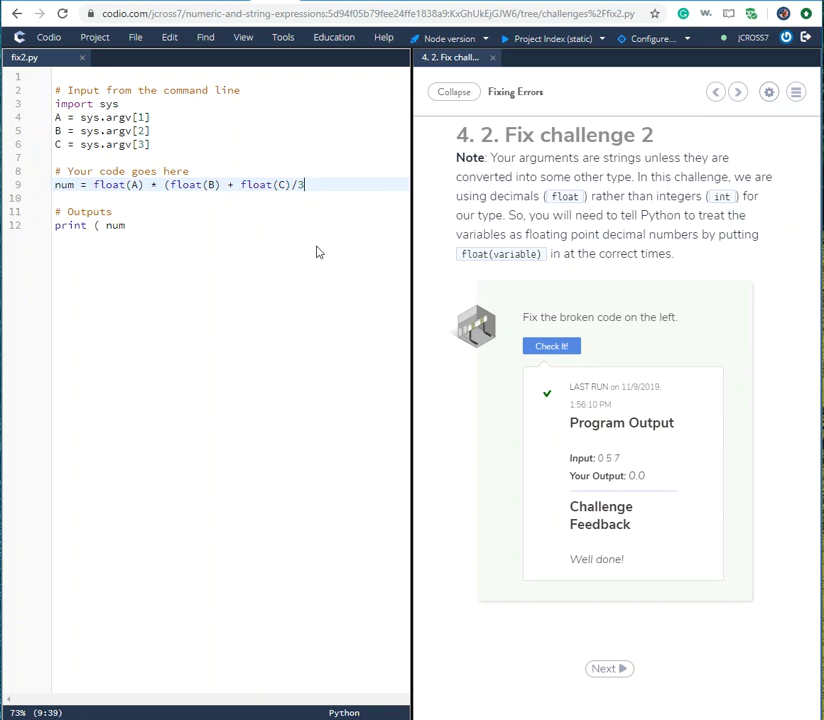
Close the parenthesis after float(C)/3 and move to line 12 to complete print (num).
type(")")
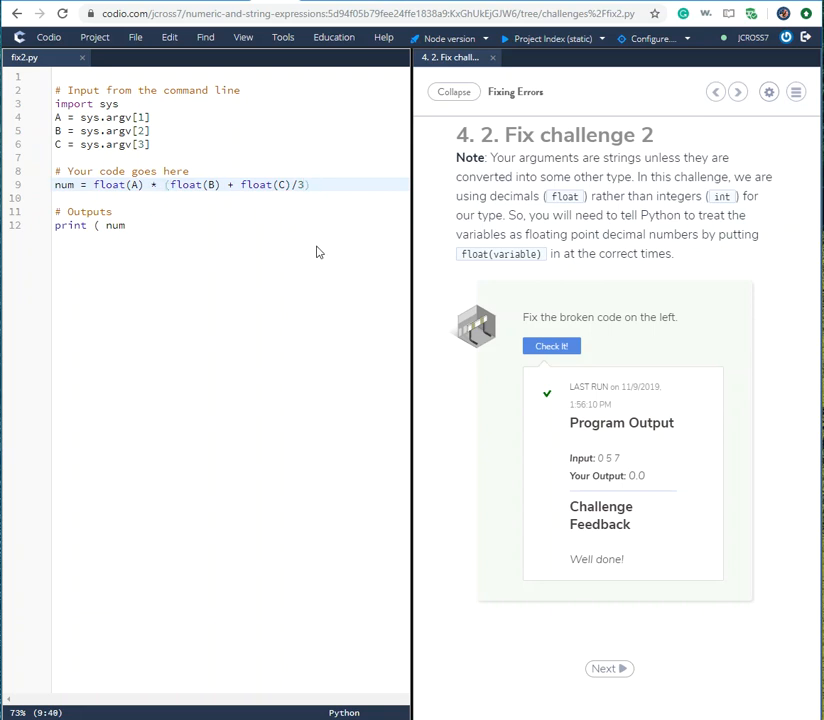
mouse_move(338, 198)
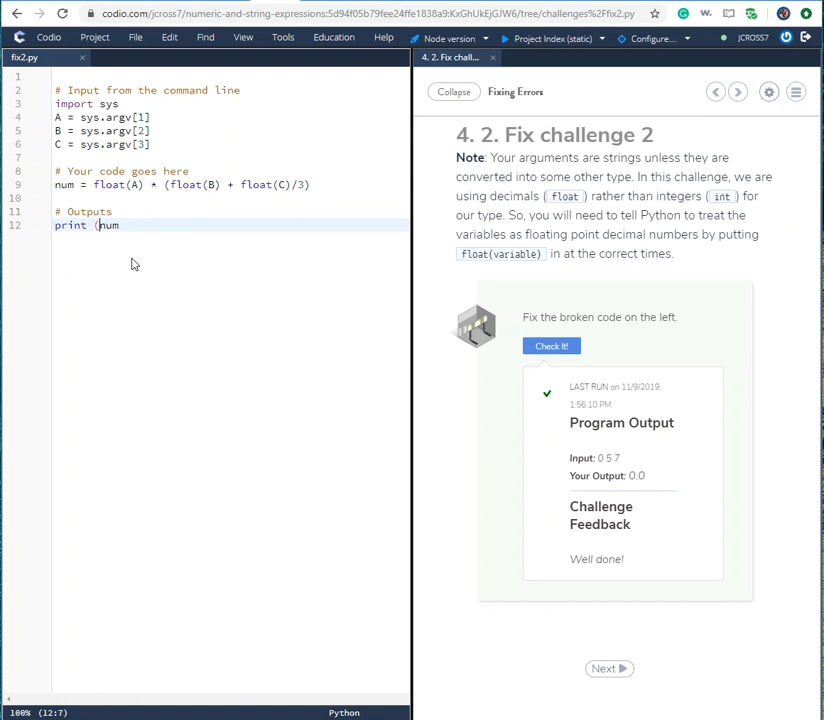
left_click(100, 224)
type(")")
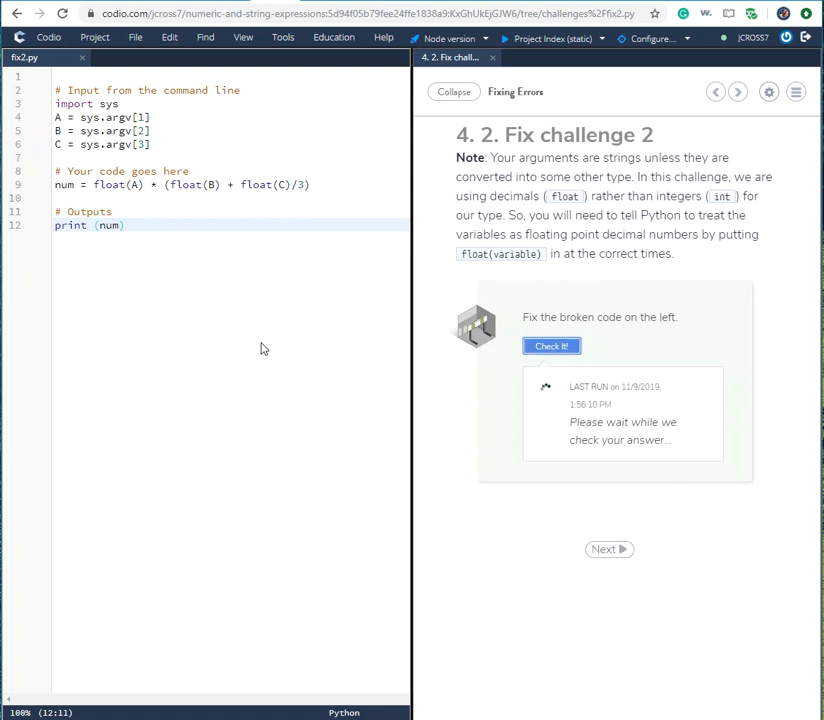
Run Check It on the fixed fix2.py and receive the Well done! feedback.
left_click(552, 346)
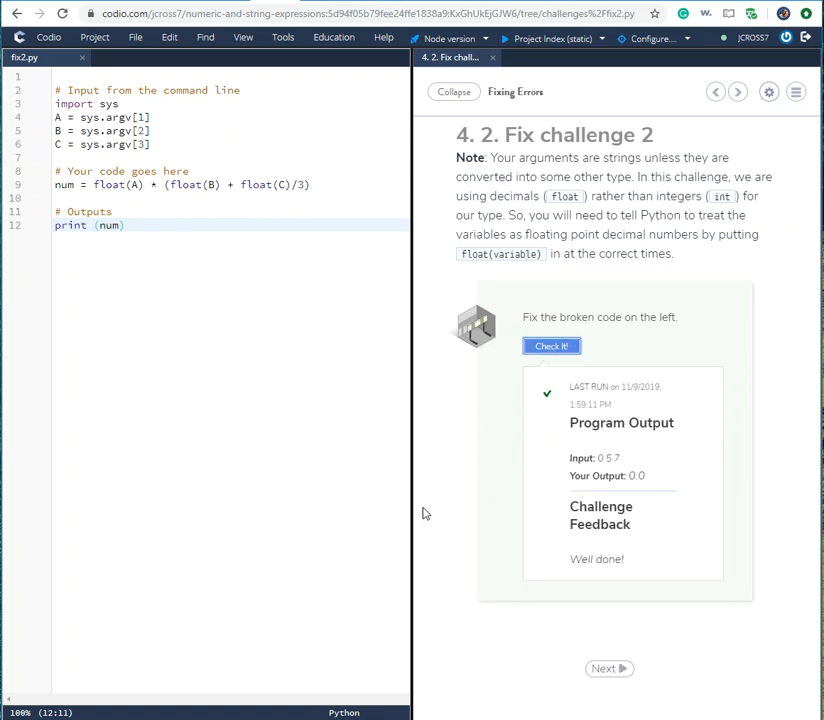
mouse_move(400, 412)
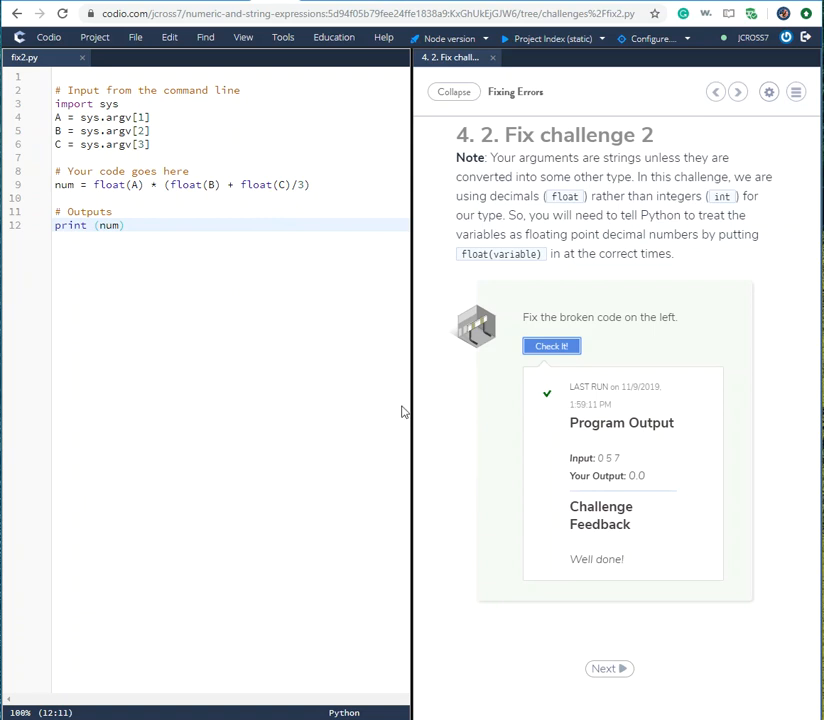
mouse_move(704, 608)
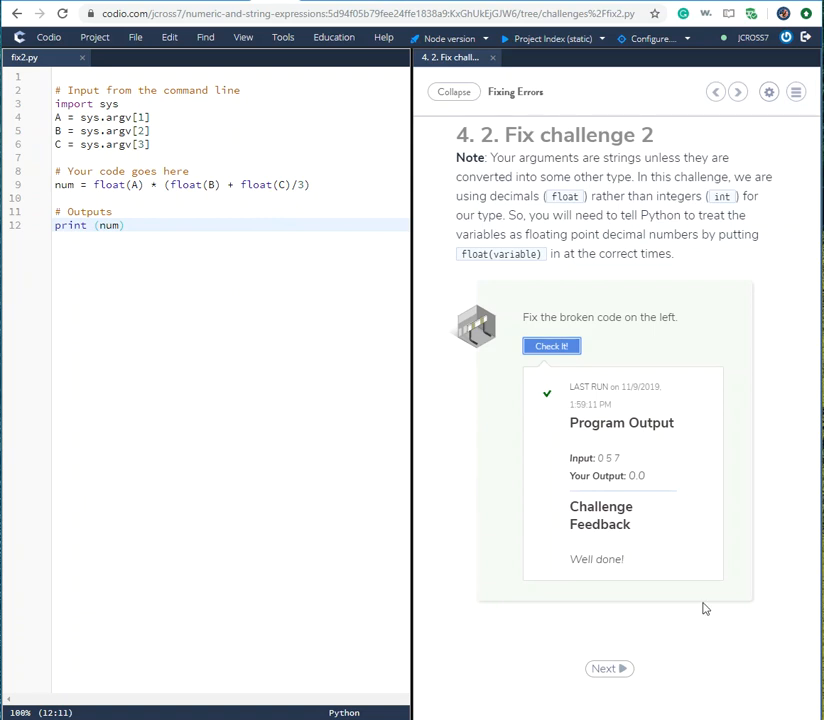